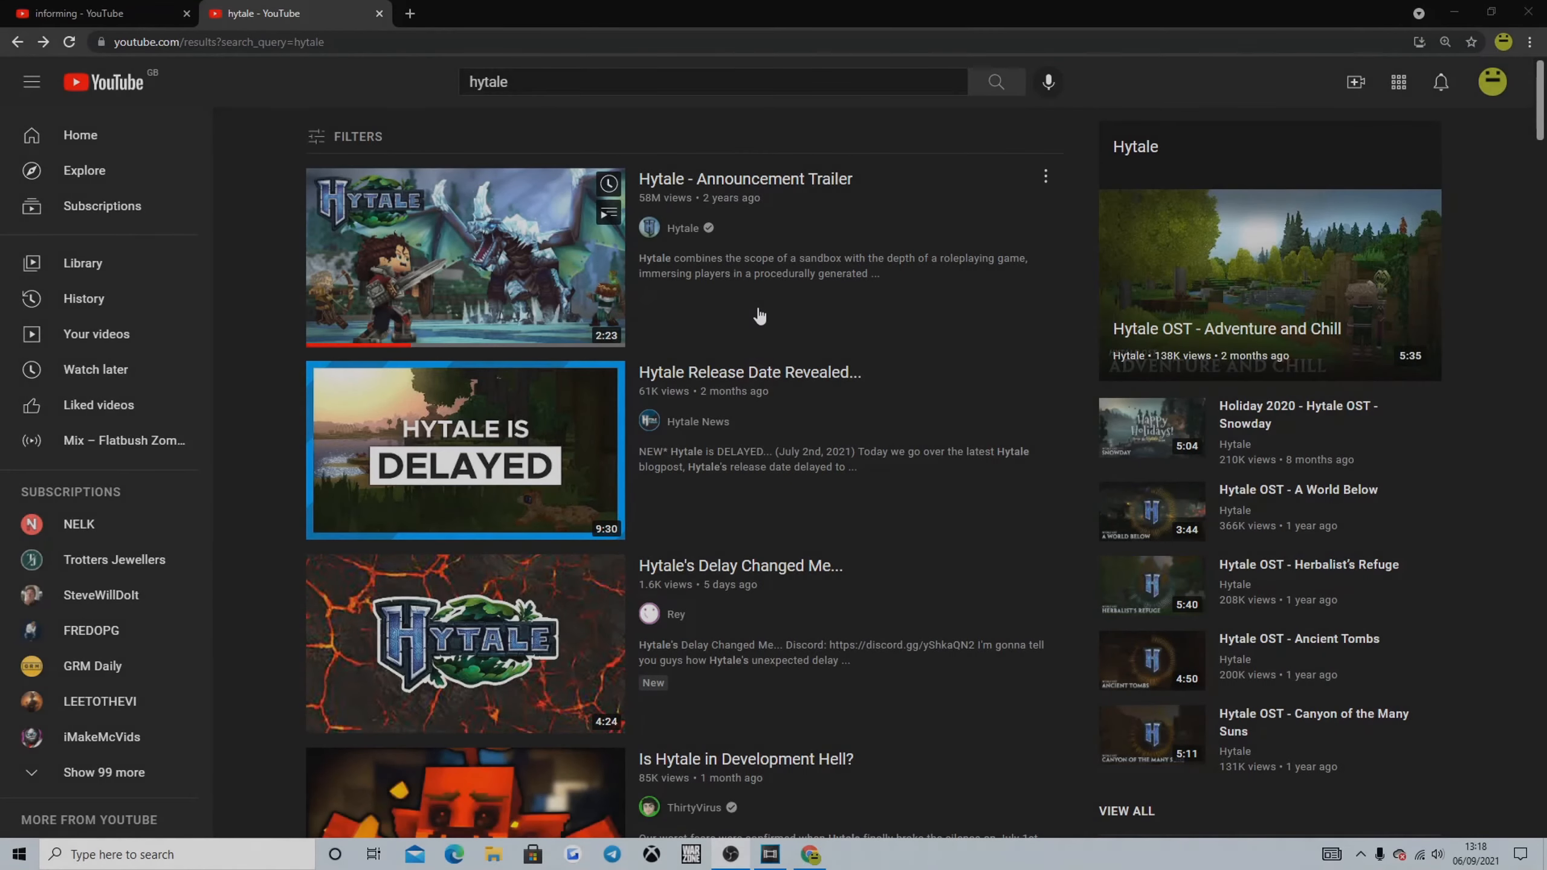
{"action": "mouse_move", "coordinate": [720, 285]}
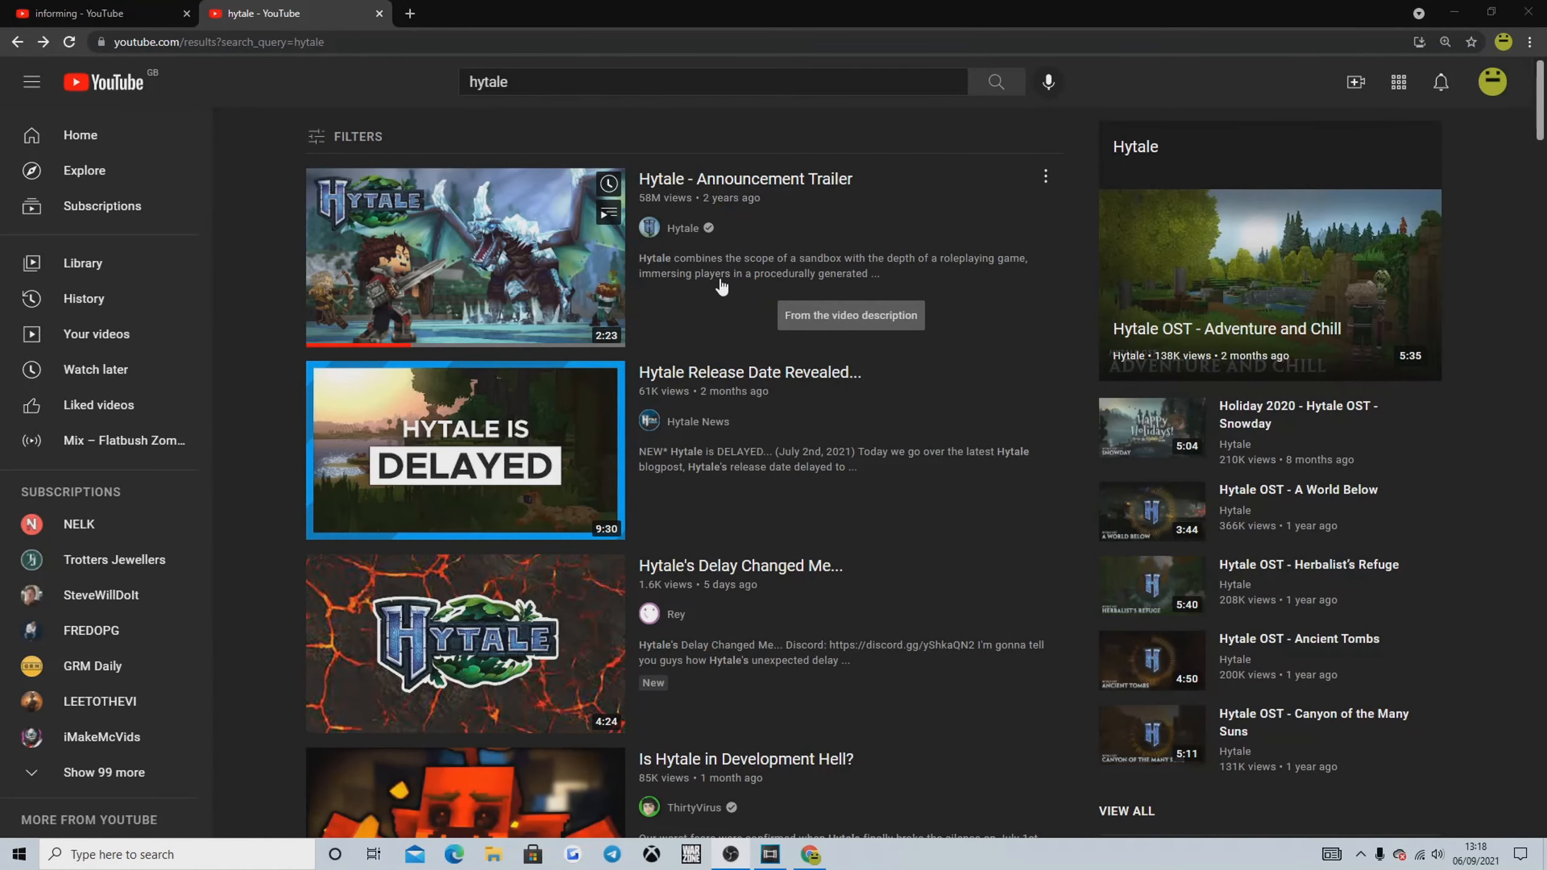
{"action": "mouse_move", "coordinate": [708, 214]}
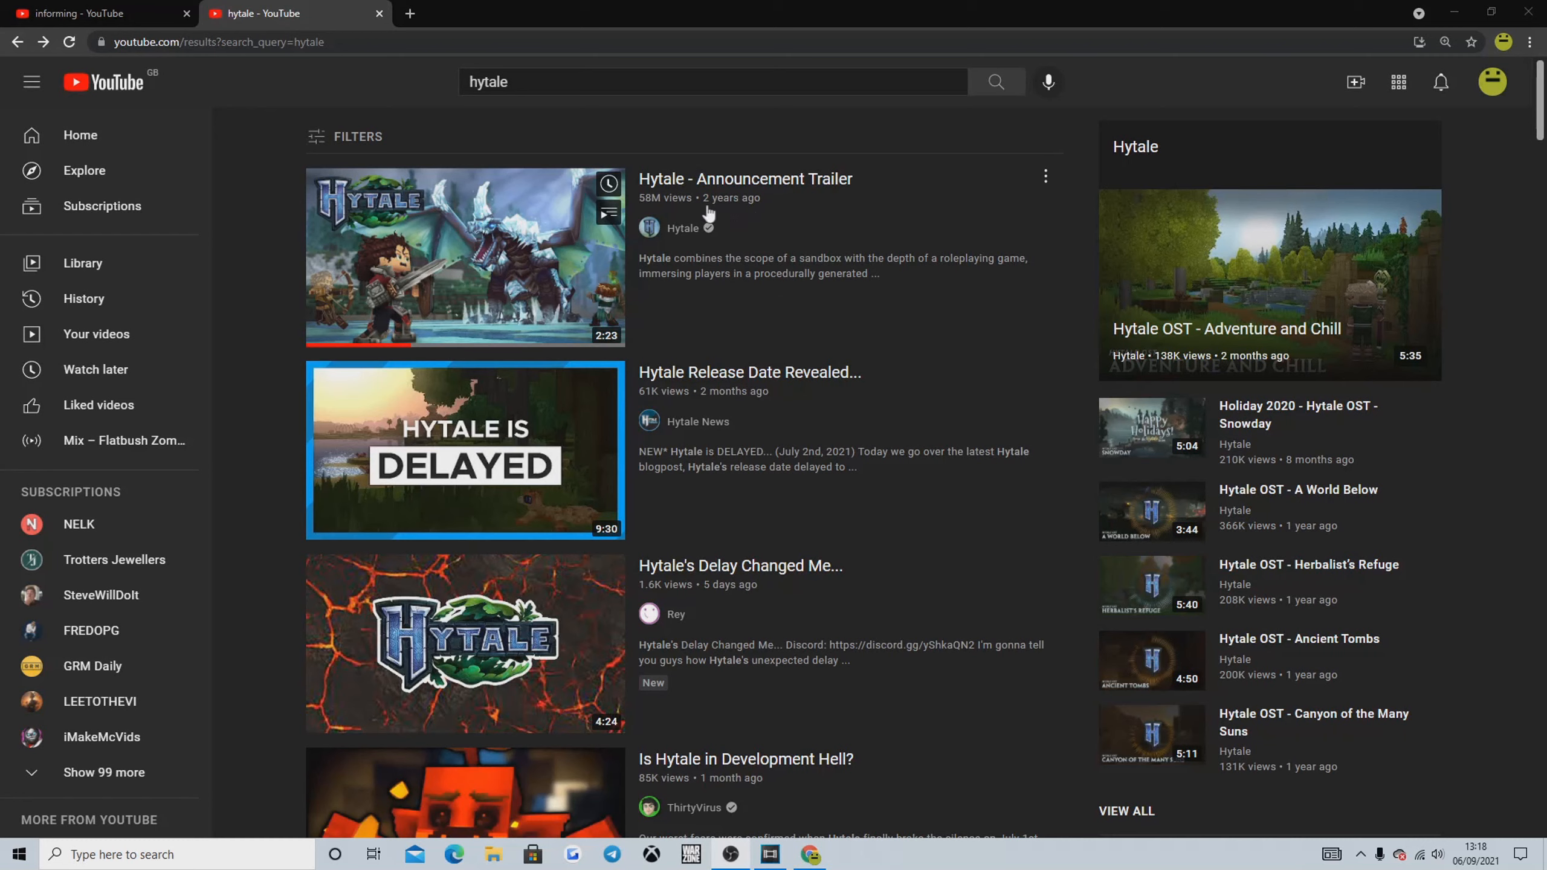
{"action": "mouse_move", "coordinate": [747, 210]}
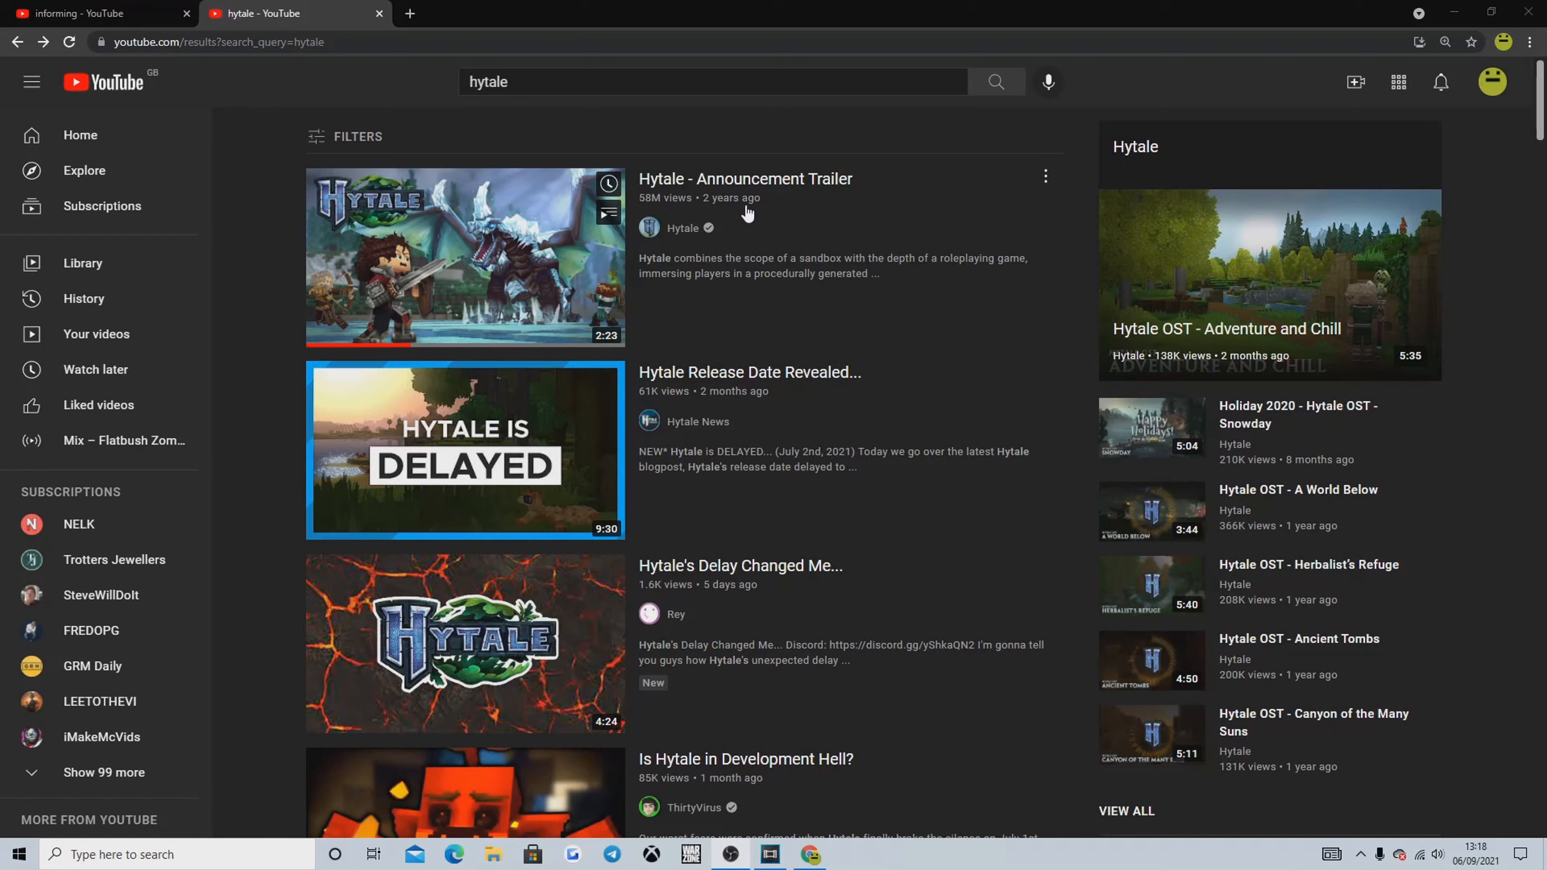
{"action": "mouse_move", "coordinate": [396, 285]}
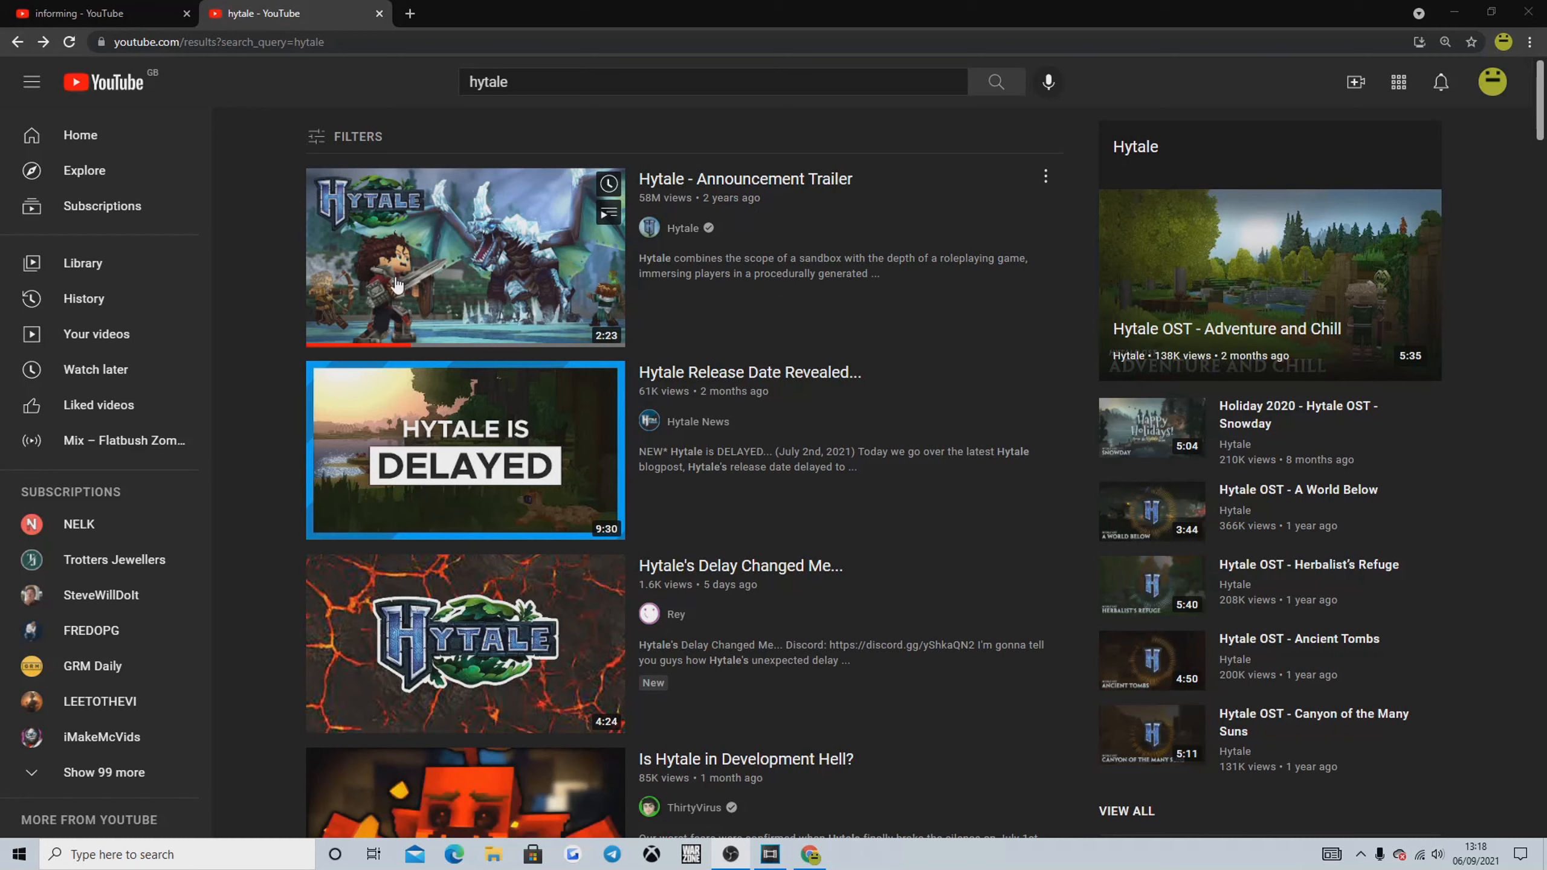
{"action": "mouse_move", "coordinate": [488, 265]}
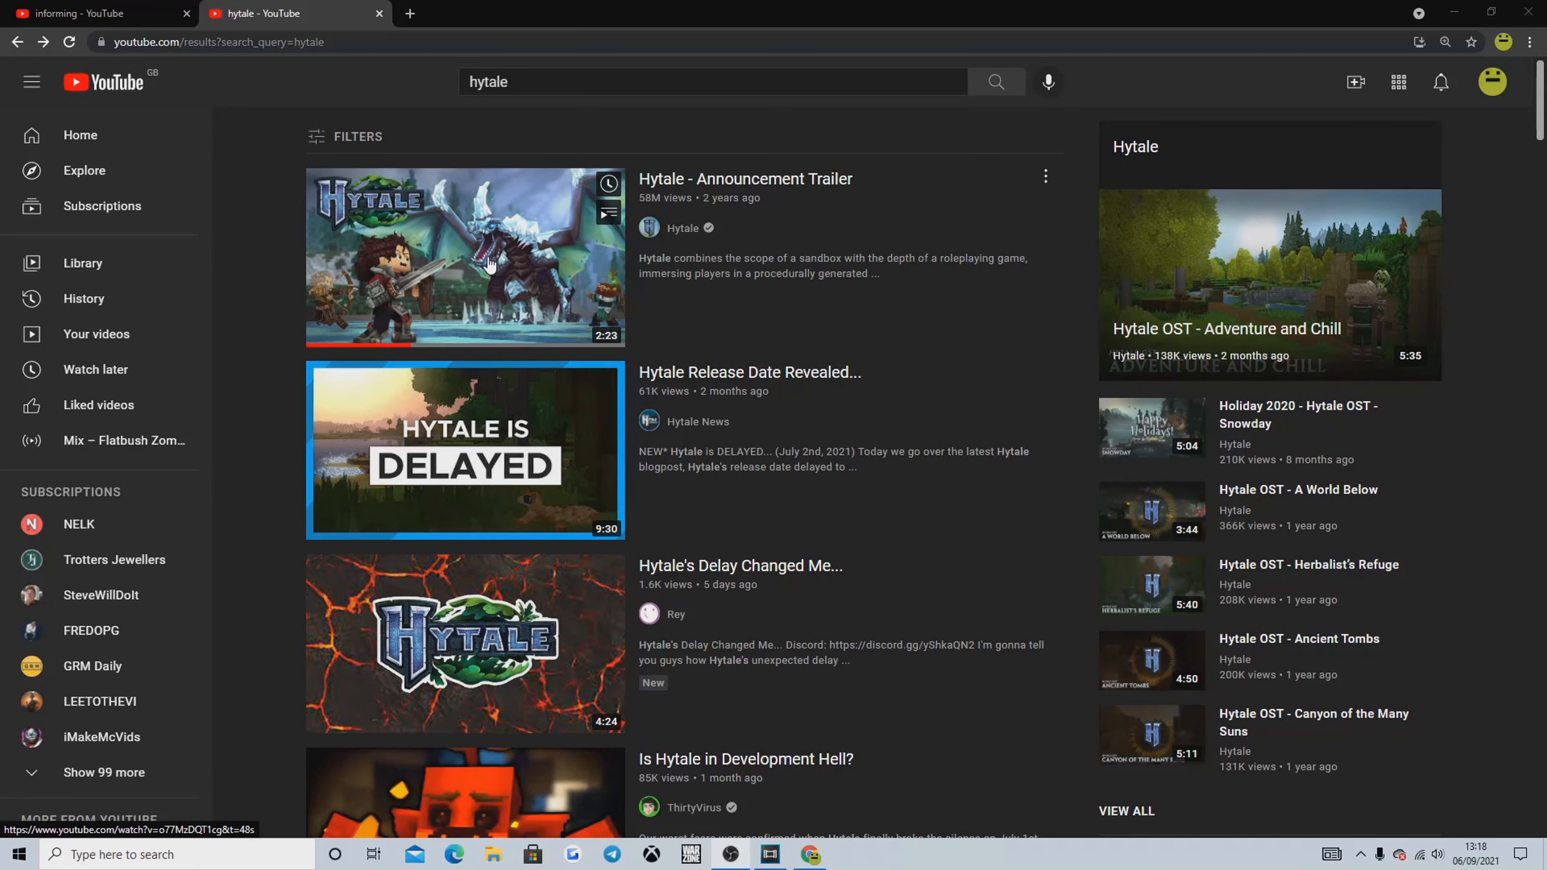
Open the Hytale - Announcement Trailer video and pause it at 0:31
{"action": "left_click", "coordinate": [464, 257]}
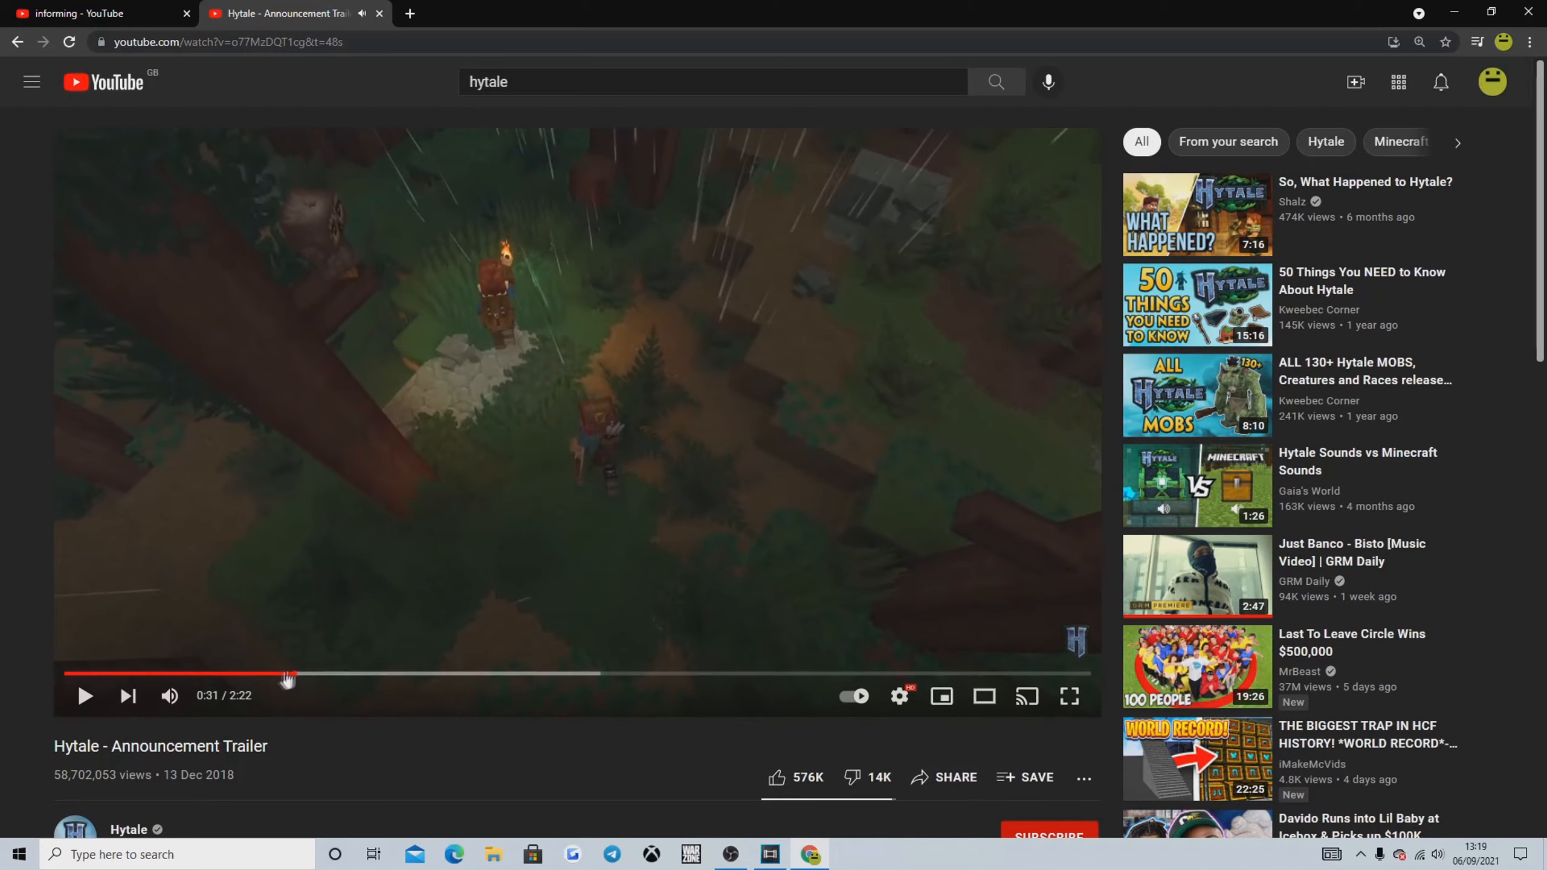
Resume the trailer so it plays past the Community Servers and Minigames scenes
{"action": "left_click", "coordinate": [85, 695]}
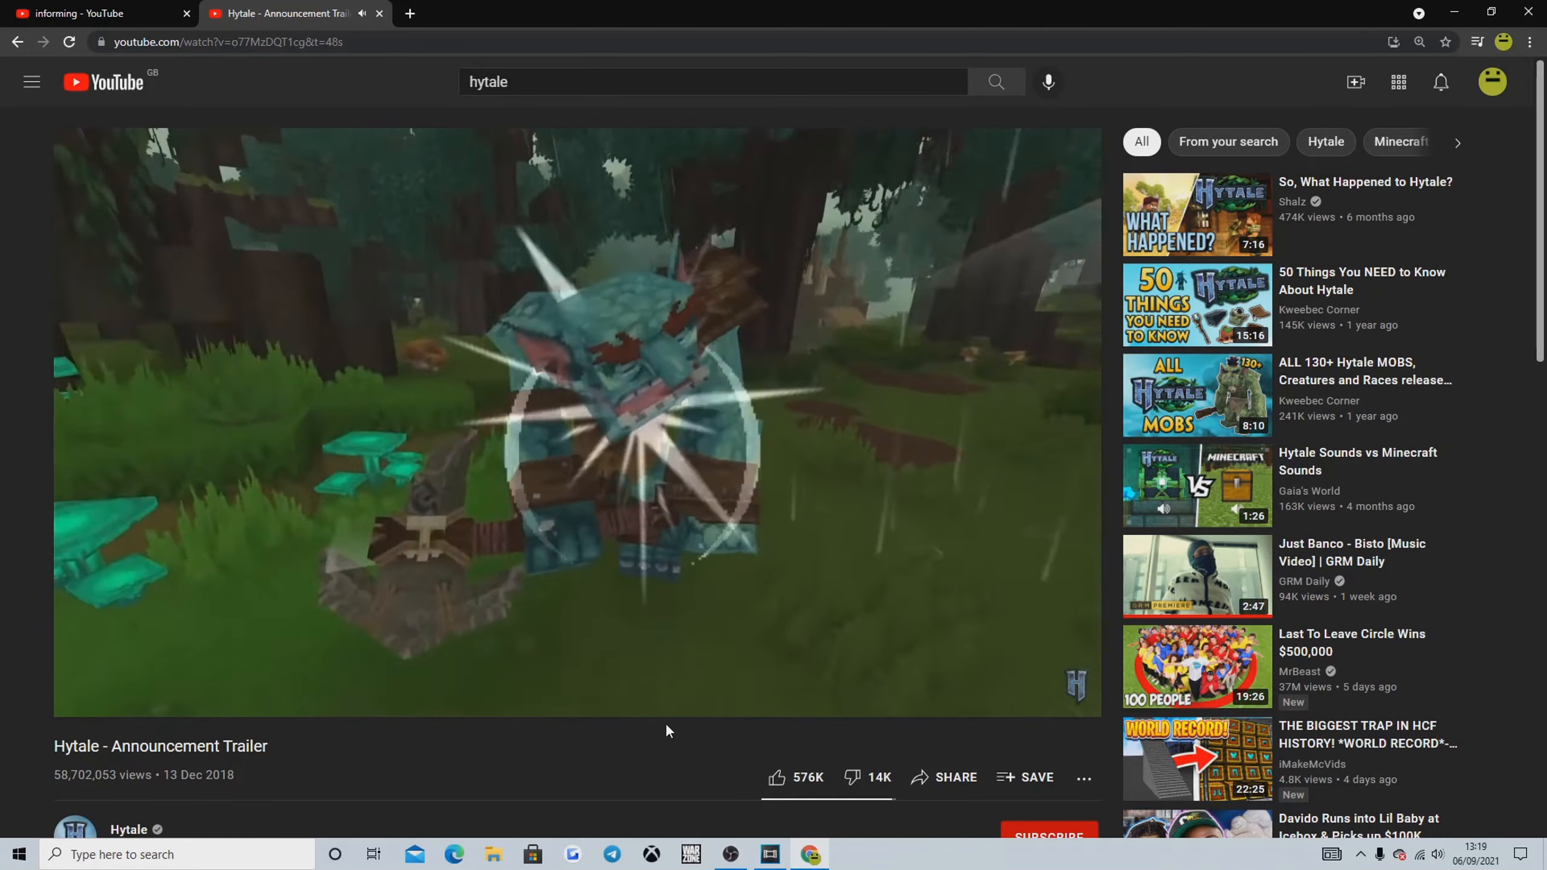
{"action": "mouse_move", "coordinate": [388, 396]}
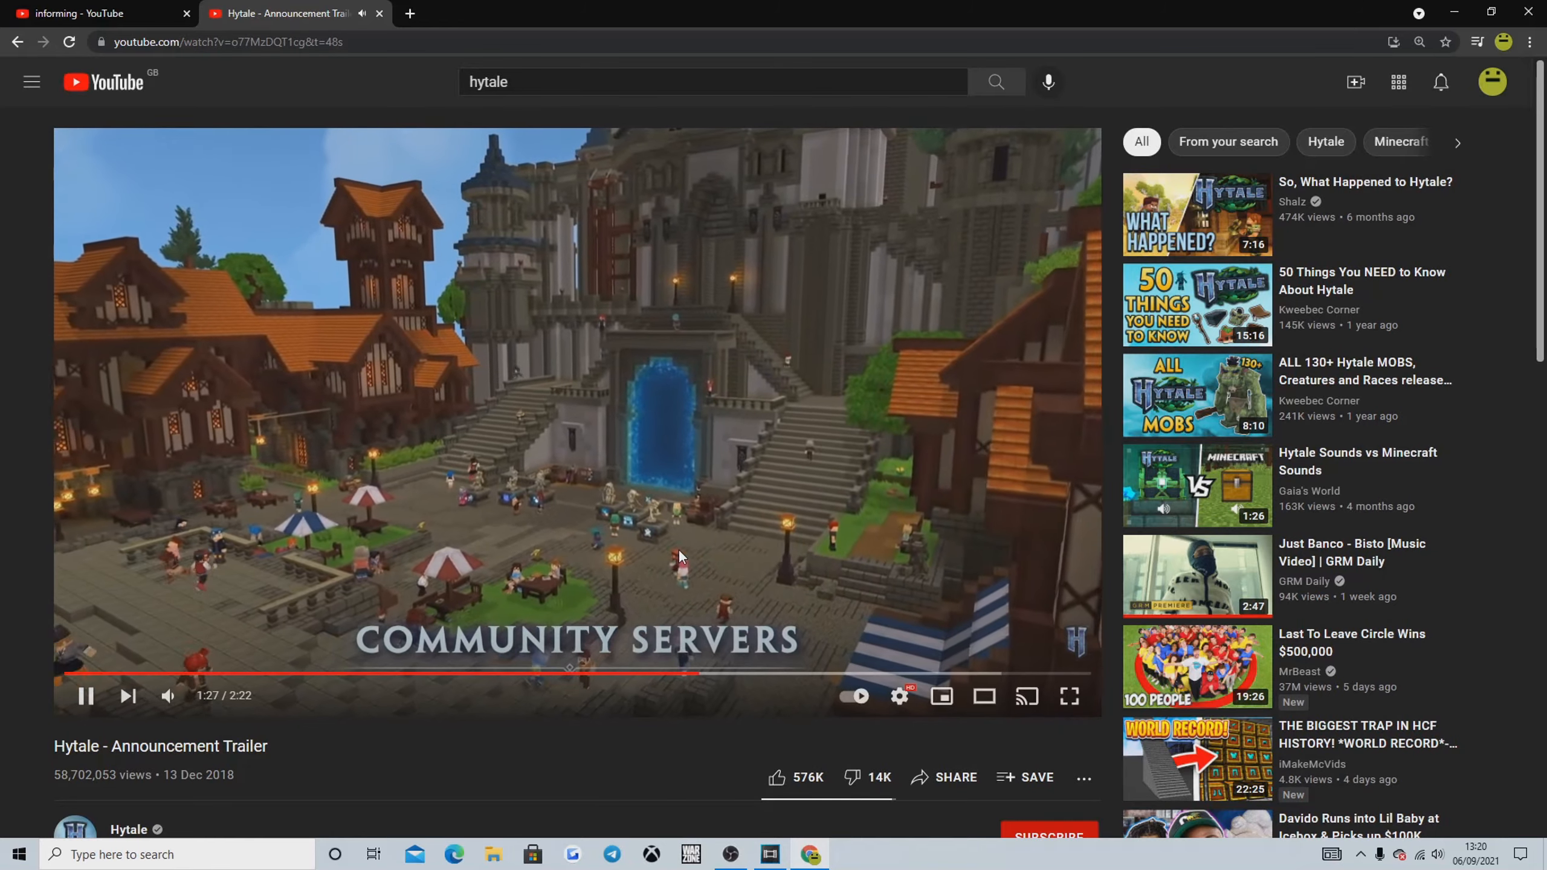
{"action": "mouse_move", "coordinate": [472, 742]}
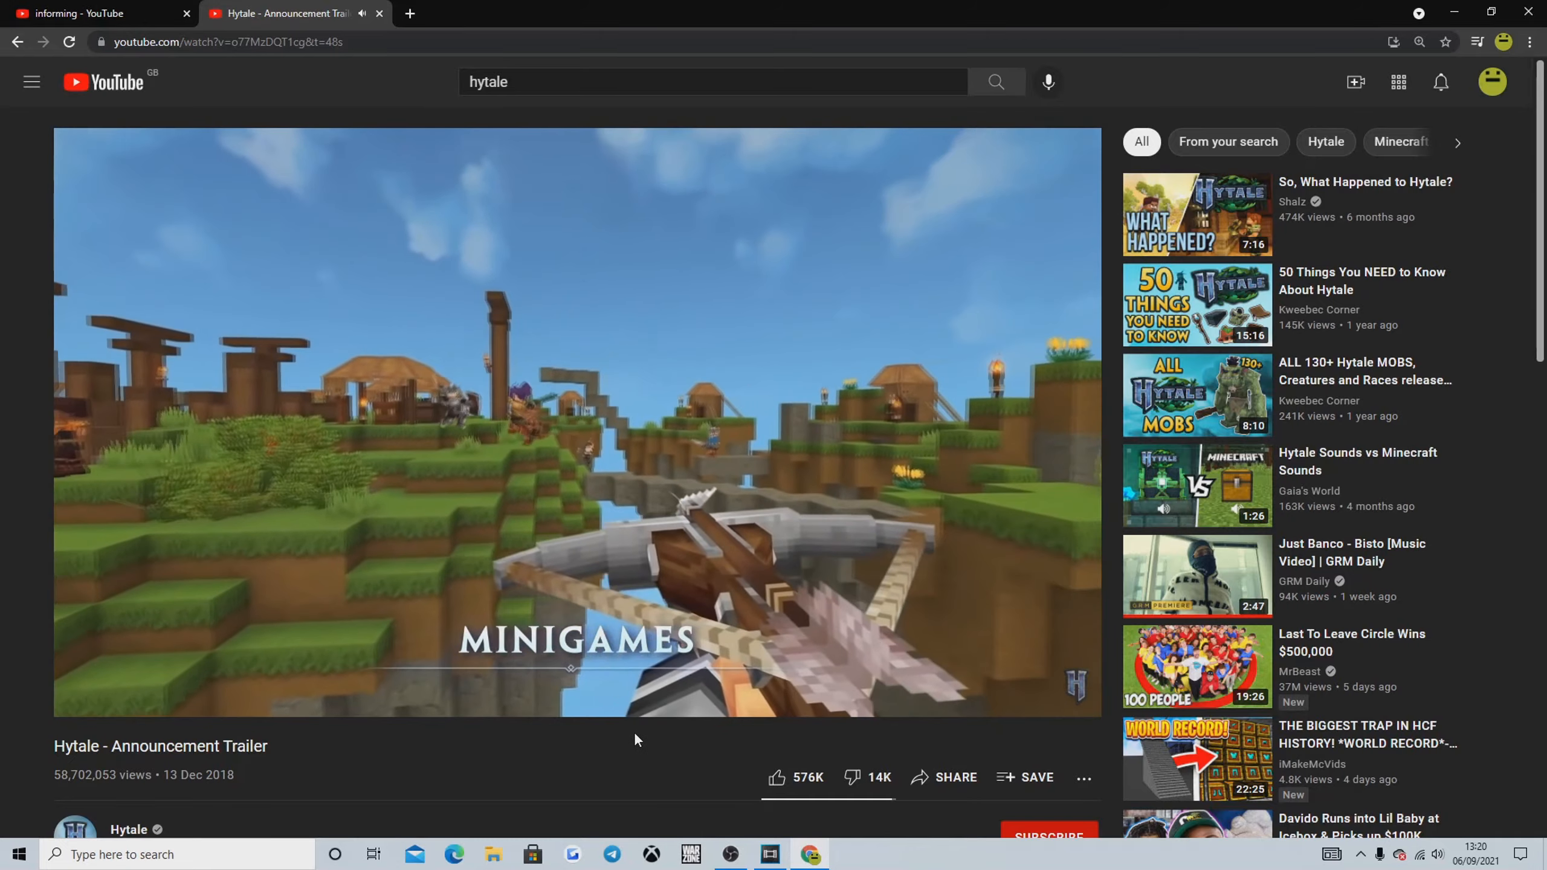
{"action": "mouse_move", "coordinate": [582, 741]}
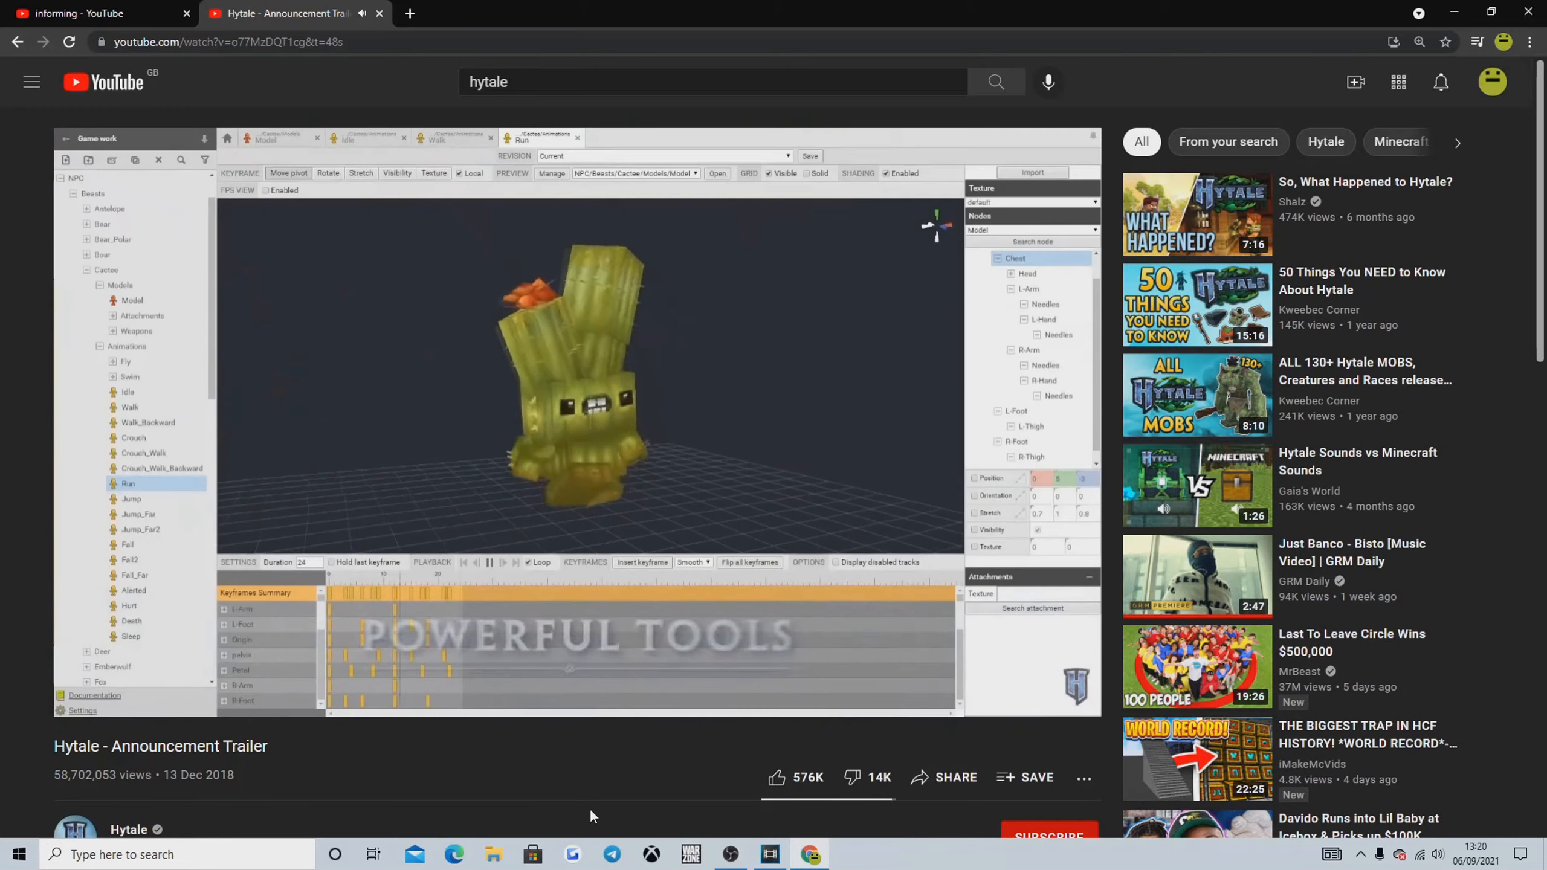
Pause the trailer at 2:05 on the Hytale logo and scroll to the description
{"action": "left_click", "coordinate": [576, 414]}
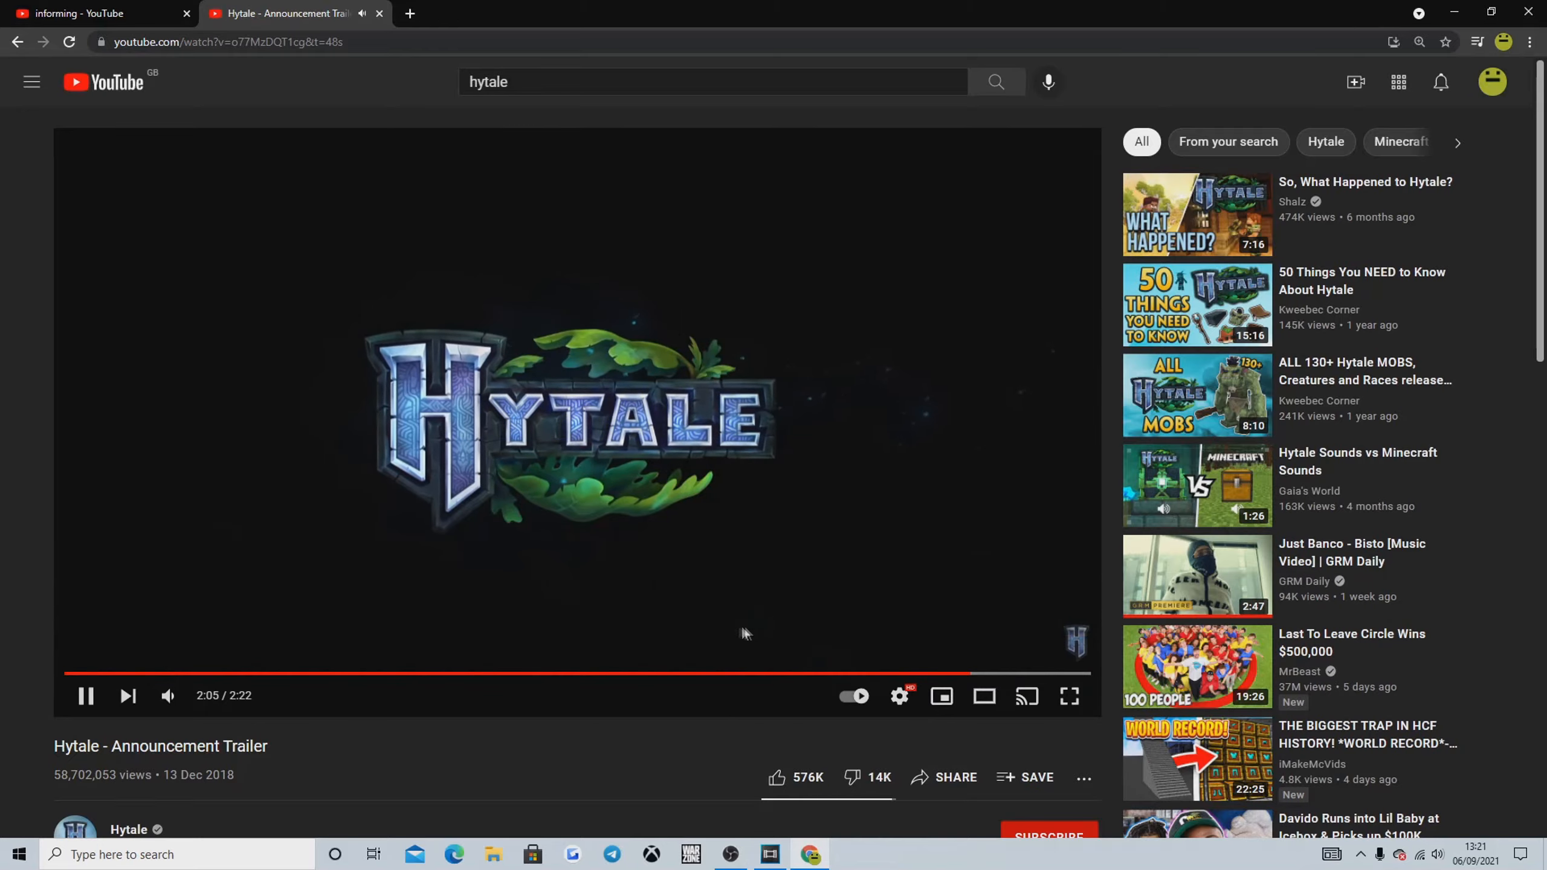
{"action": "scroll", "scroll_direction": "down", "scroll_amount": 3}
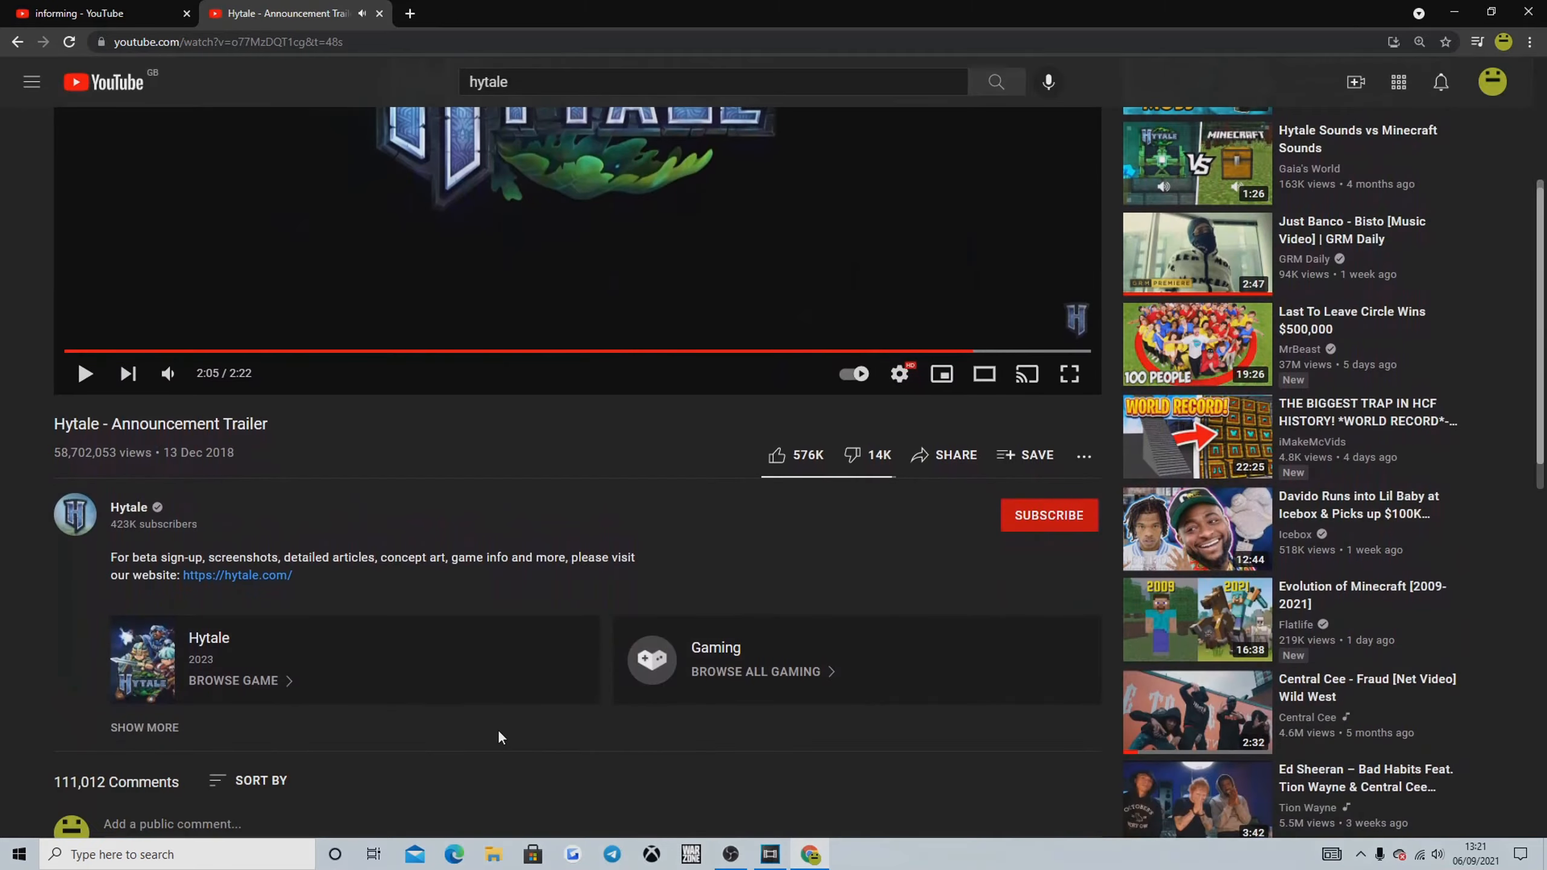